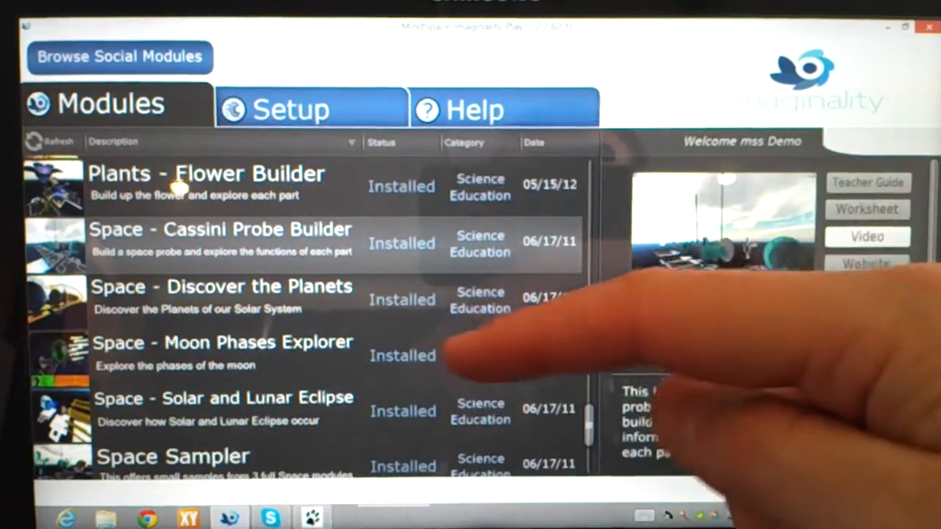
Step: Select 'Space - Discover the Planets' from the module list and launch it with Run
{"action": "left_click", "coordinate": [220, 242]}
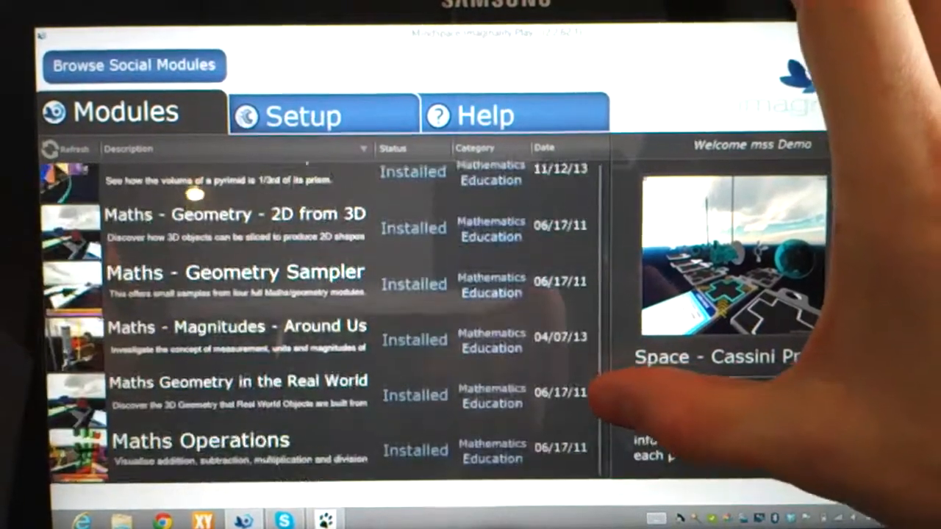
{"action": "scroll", "scroll_direction": "up", "scroll_amount": 3}
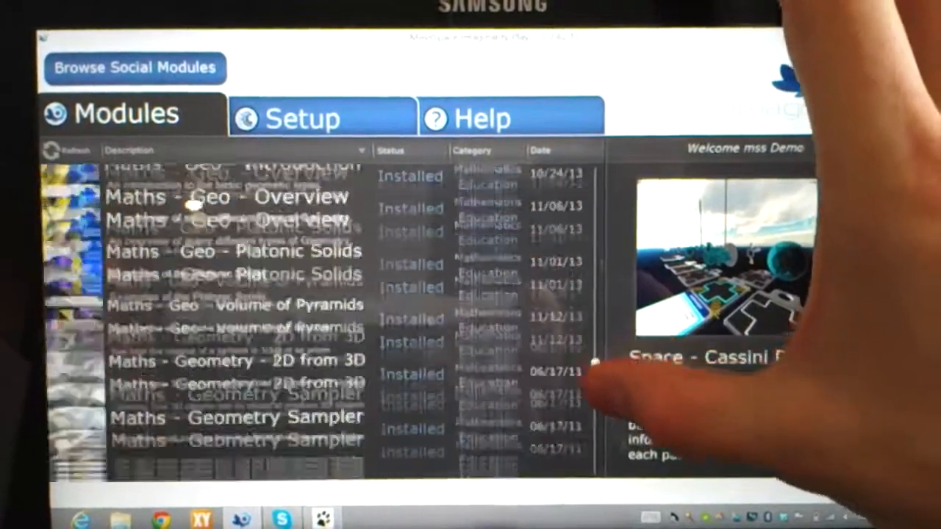
{"action": "scroll", "scroll_direction": "down", "scroll_amount": 3}
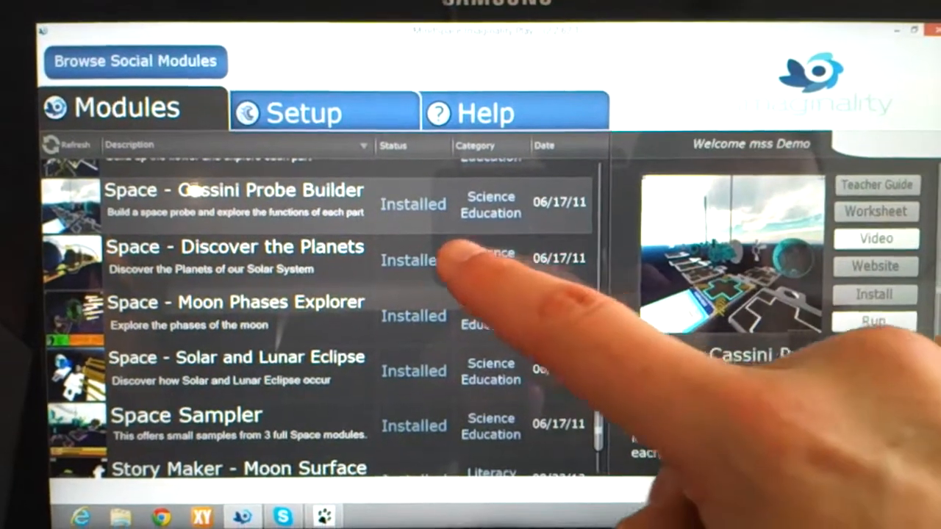
{"action": "left_click", "coordinate": [236, 258]}
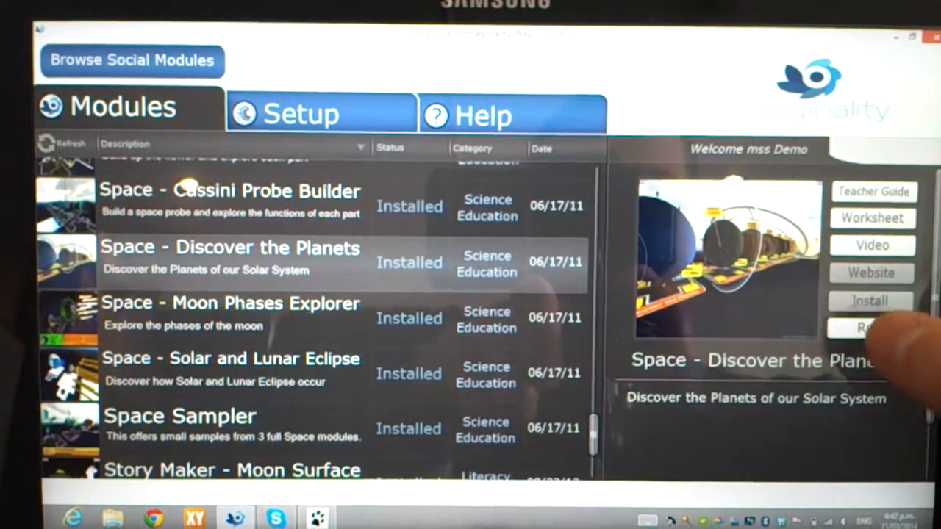
{"action": "left_click", "coordinate": [867, 329]}
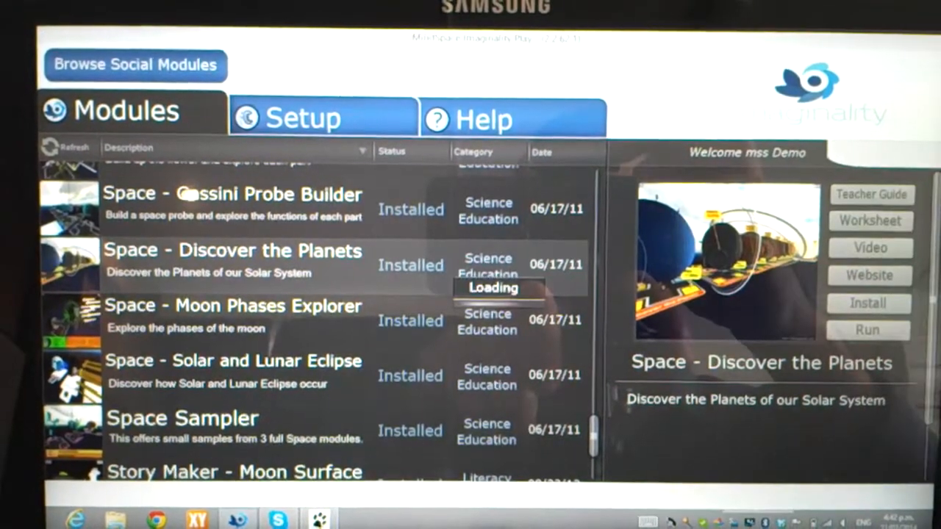